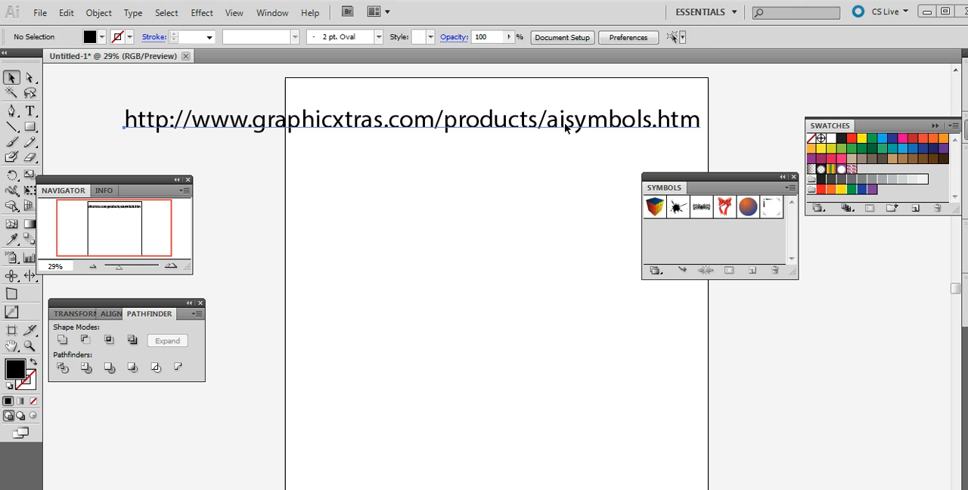
Step: Review the GX symbol library files in the Illustrator CS5 Symbols presets folder, then close it
{"action": "left_click", "coordinate": [567, 121]}
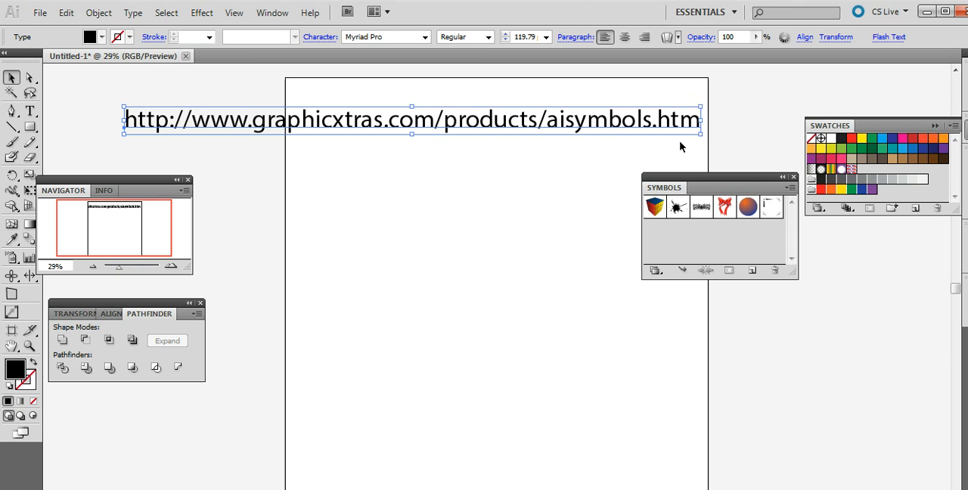
{"action": "mouse_move", "coordinate": [675, 142]}
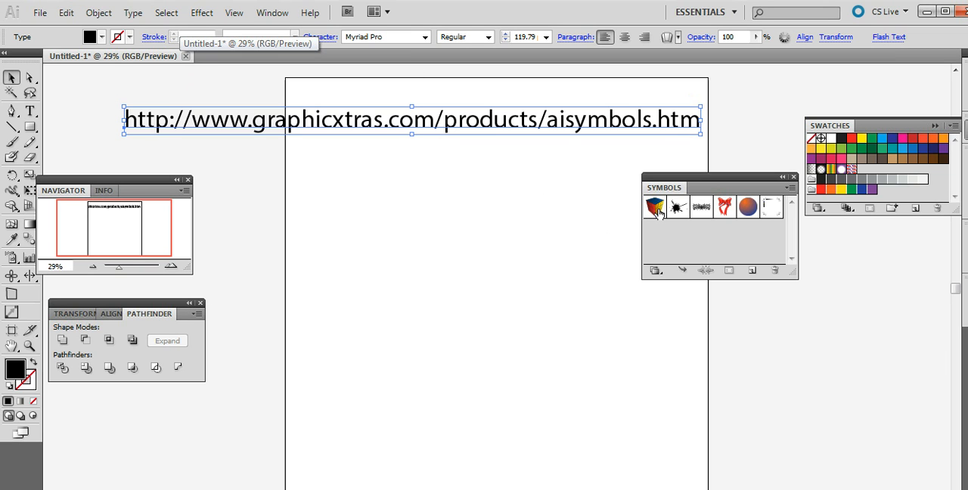
{"action": "left_click_drag", "start_coordinate": [655, 206], "coordinate": [379, 250]}
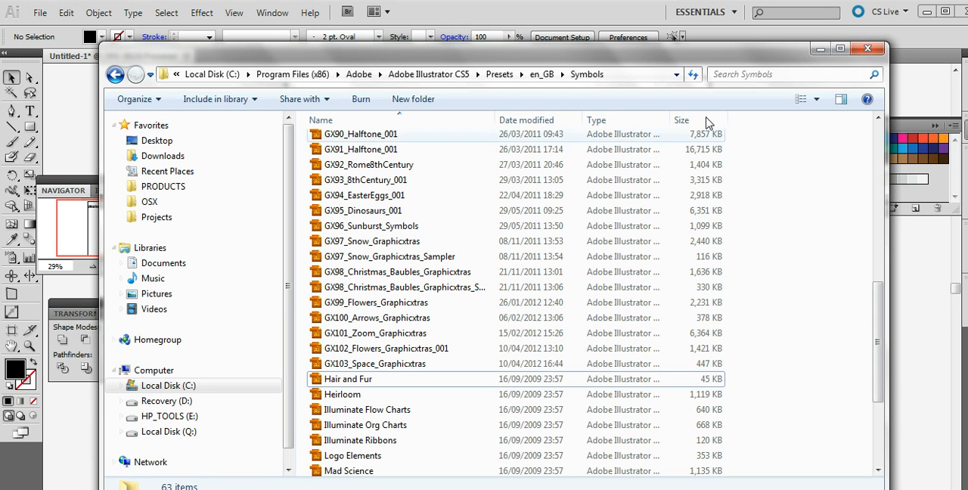
{"action": "mouse_move", "coordinate": [602, 101]}
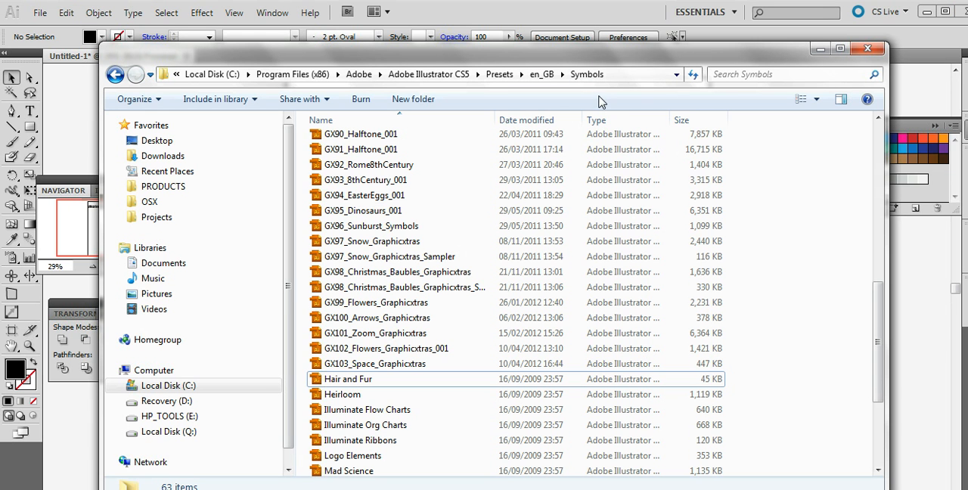
{"action": "mouse_move", "coordinate": [607, 102]}
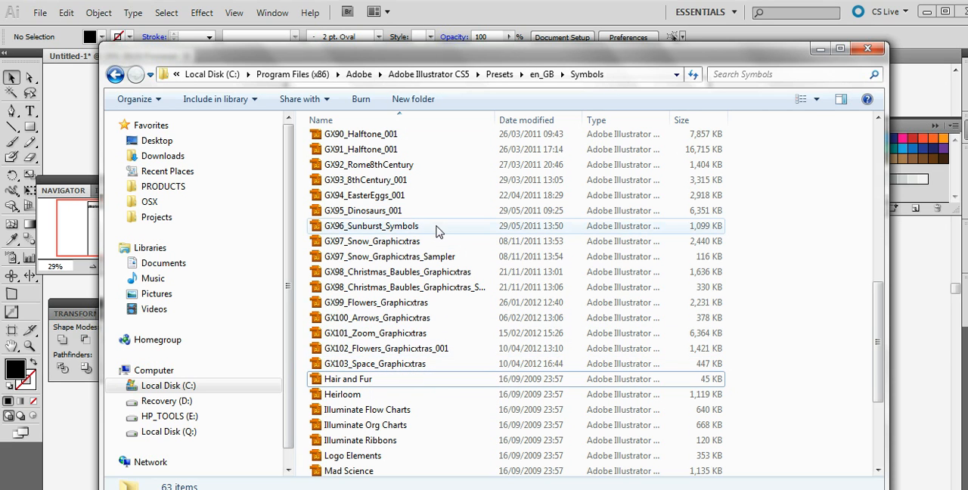
{"action": "mouse_move", "coordinate": [443, 230]}
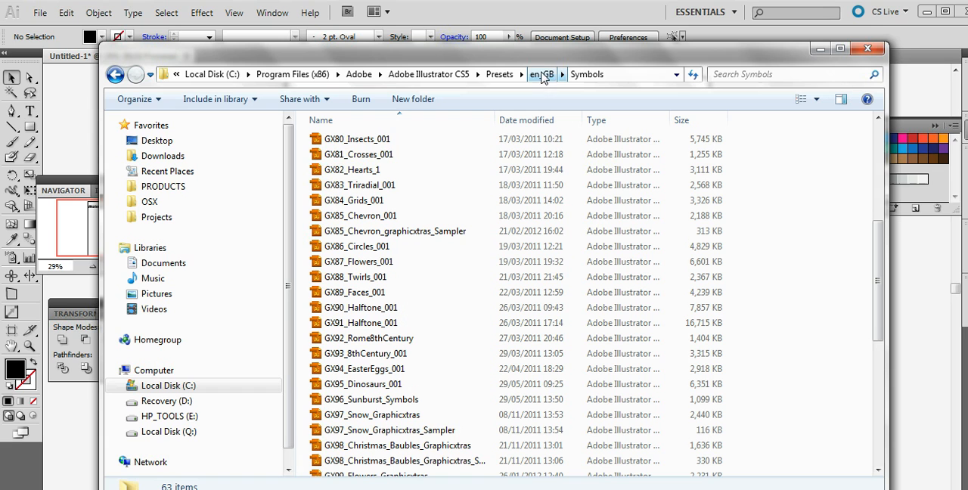
{"action": "mouse_move", "coordinate": [548, 85]}
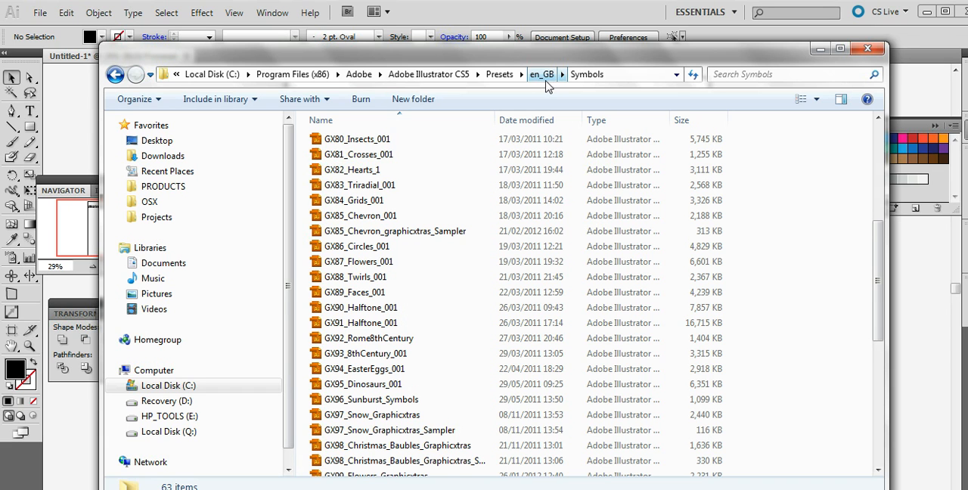
{"action": "mouse_move", "coordinate": [542, 89]}
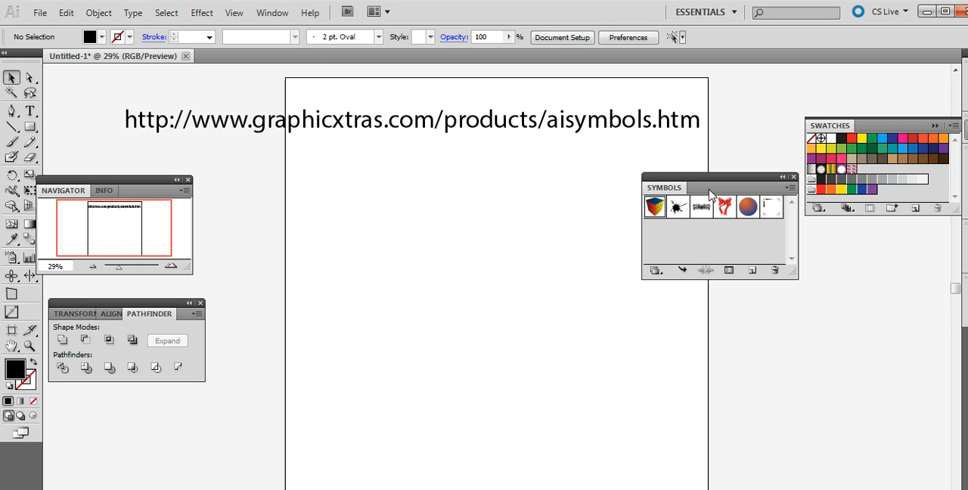
Step: Open the GX48_Spirals4_001 symbol library from the Symbols panel's library list
{"action": "left_click", "coordinate": [790, 187]}
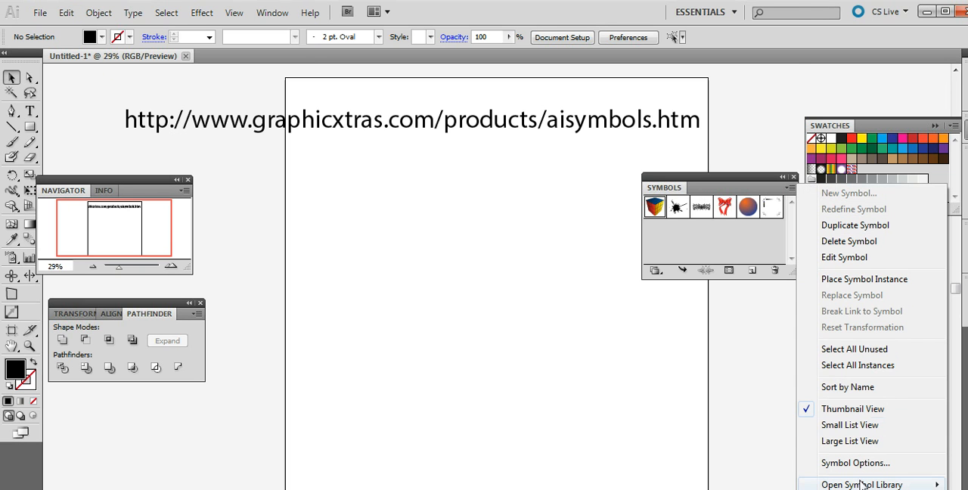
{"action": "left_click", "coordinate": [853, 483]}
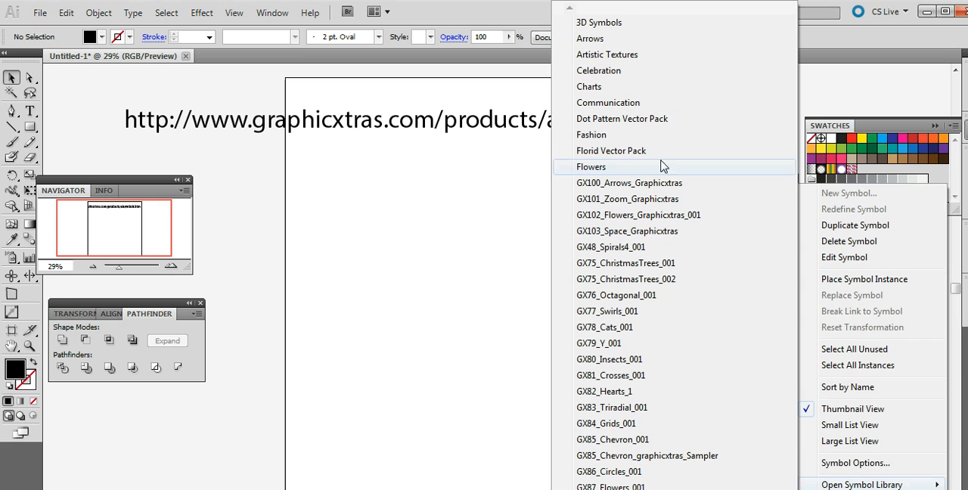
{"action": "mouse_move", "coordinate": [653, 186]}
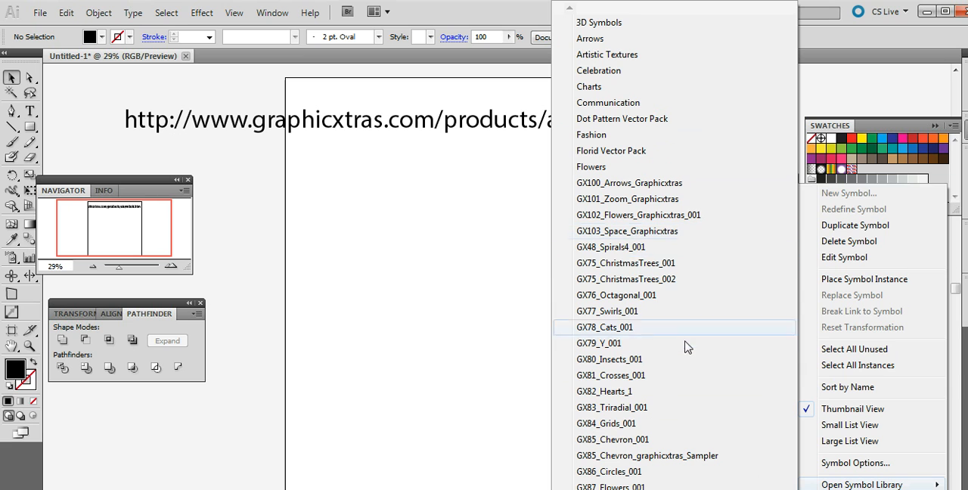
{"action": "mouse_move", "coordinate": [628, 252]}
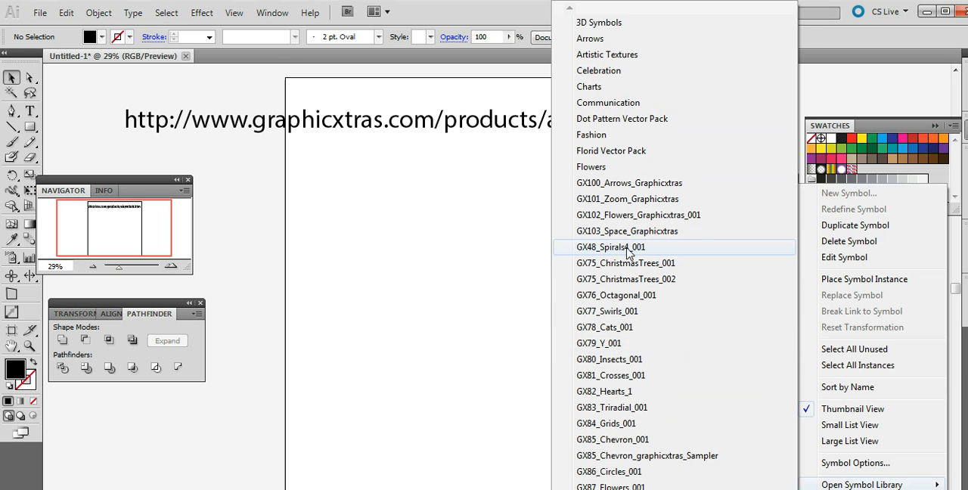
{"action": "left_click", "coordinate": [609, 247]}
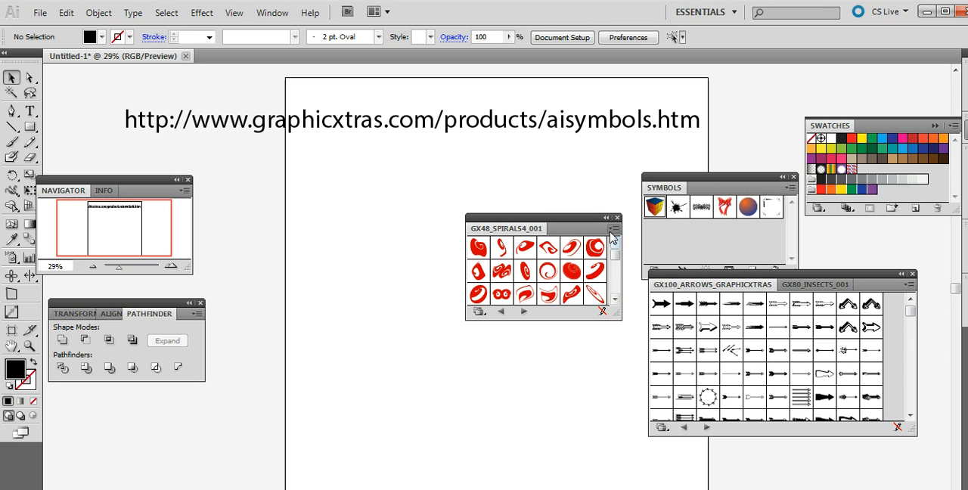
Step: Group the spirals library with the arrows and insects panels and show GX100_Arrows_Graphicxtras
{"action": "left_click", "coordinate": [613, 228]}
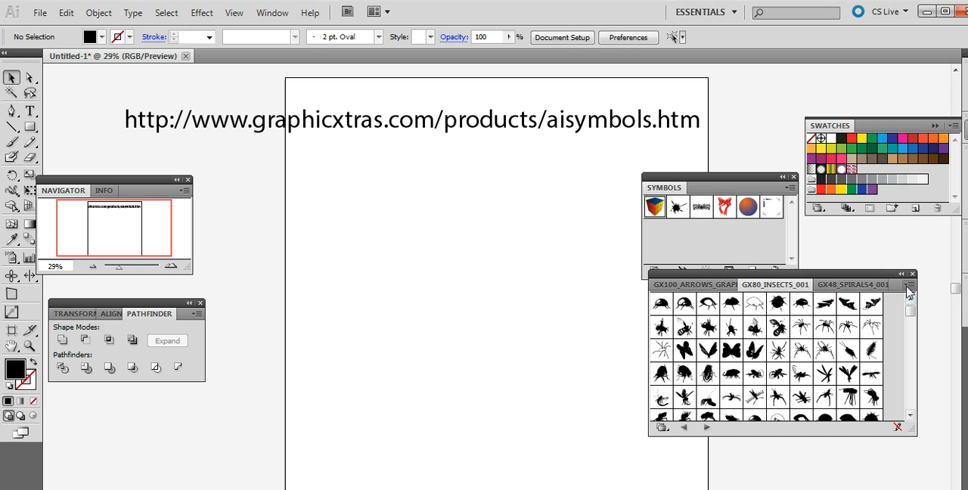
{"action": "mouse_move", "coordinate": [709, 285]}
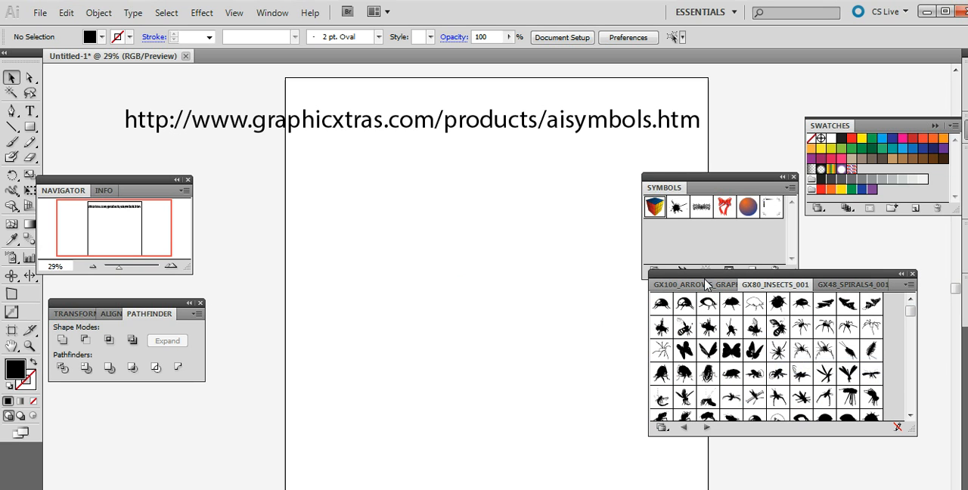
{"action": "left_click", "coordinate": [909, 275]}
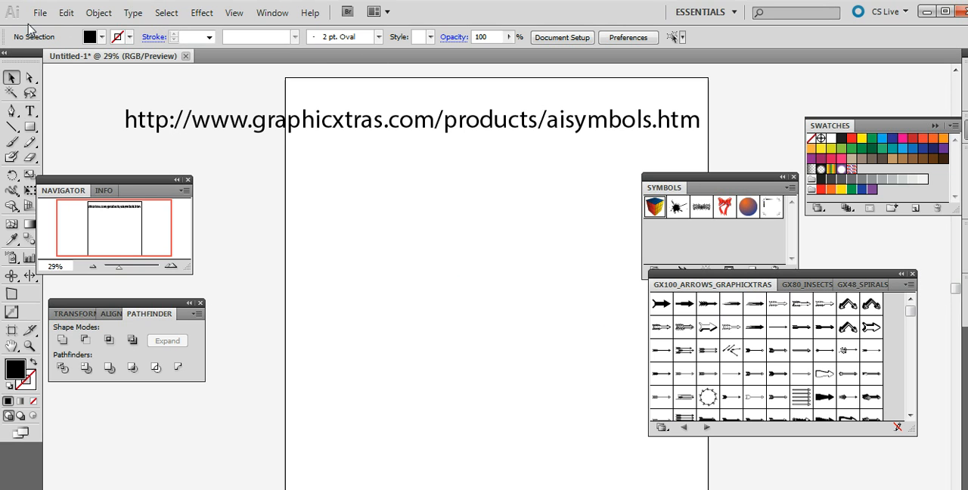
{"action": "left_click", "coordinate": [62, 12]}
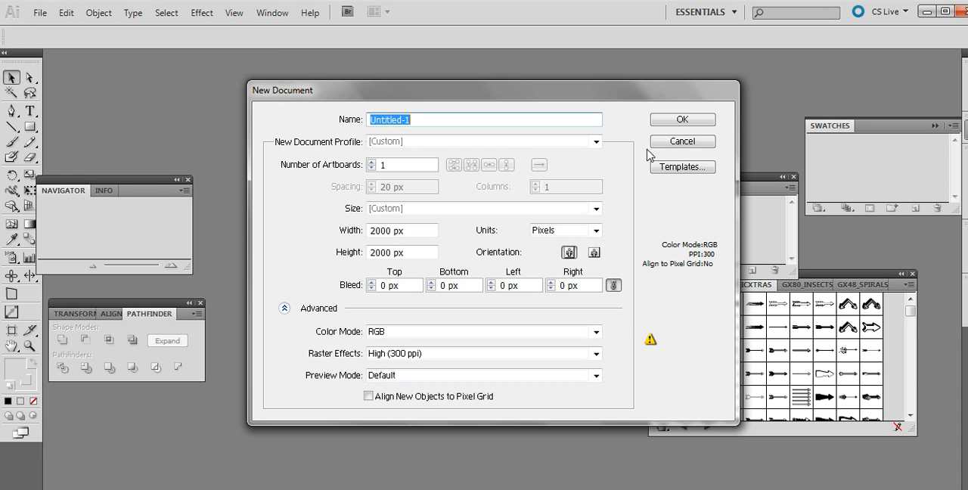
Step: Confirm creating a new blank 2000×2000-pixel RGB document
{"action": "left_click", "coordinate": [682, 119]}
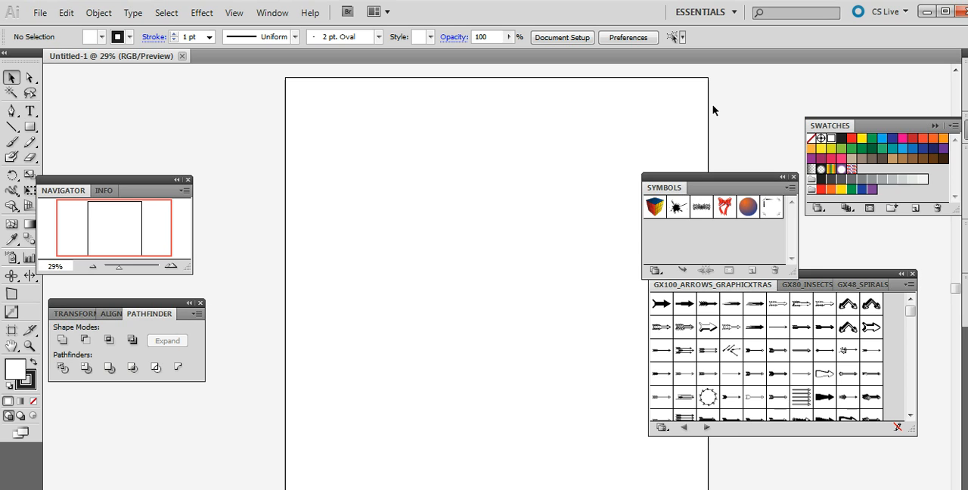
{"action": "mouse_move", "coordinate": [689, 122]}
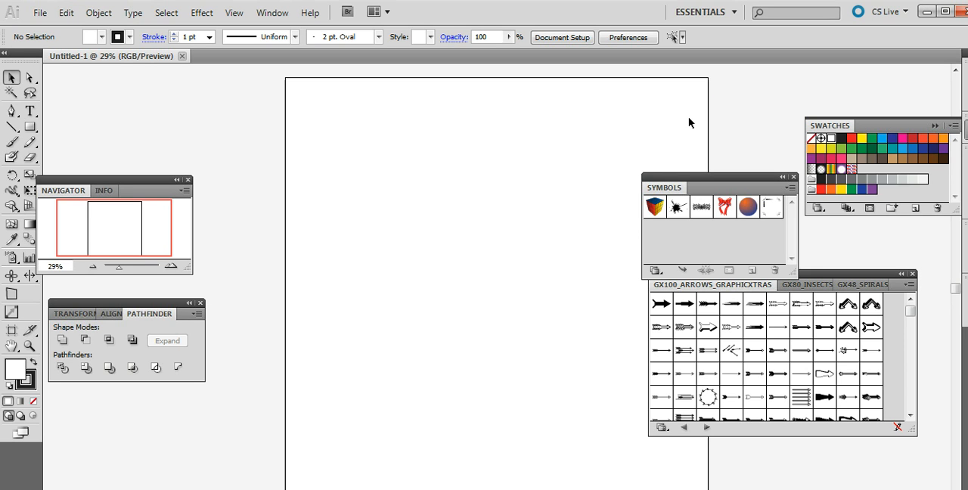
{"action": "mouse_move", "coordinate": [698, 116]}
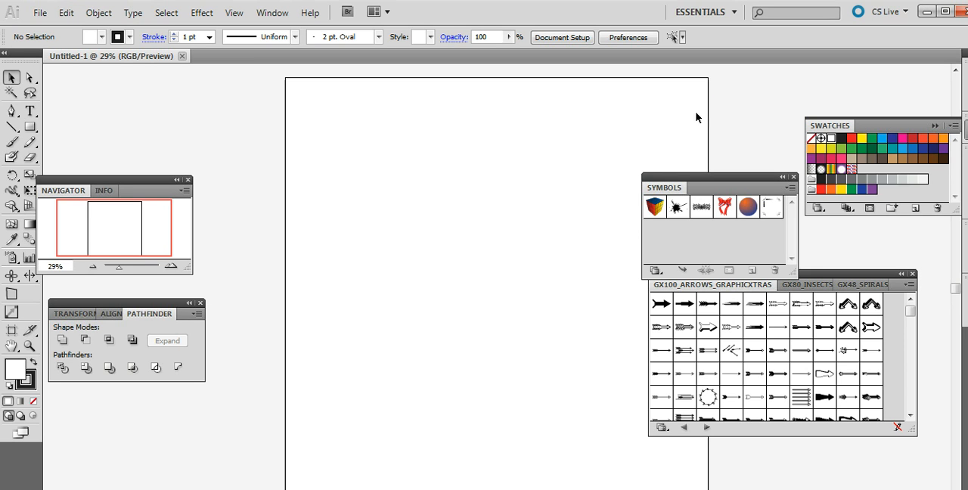
{"action": "mouse_move", "coordinate": [747, 249]}
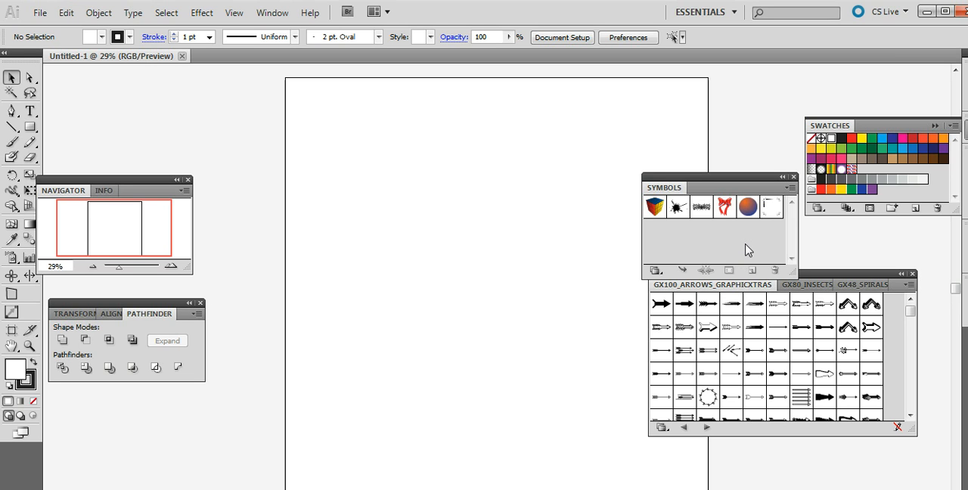
{"action": "mouse_move", "coordinate": [741, 247]}
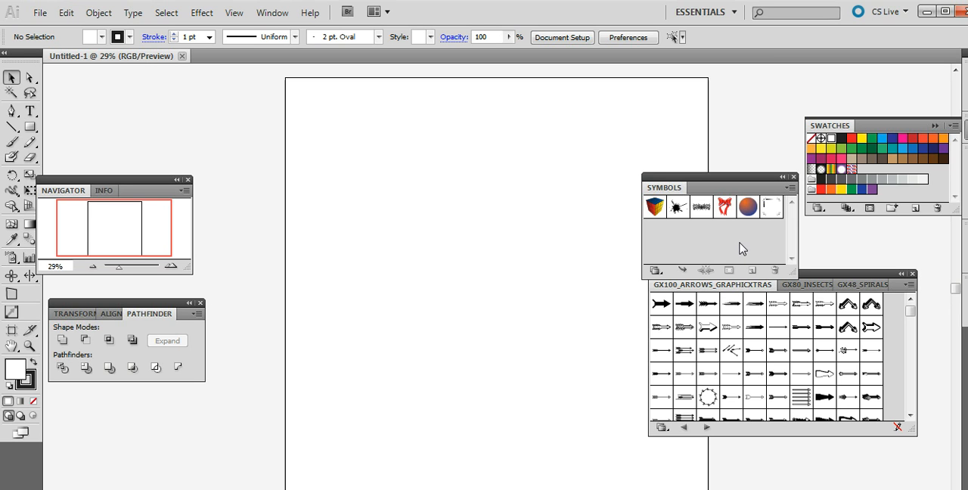
{"action": "mouse_move", "coordinate": [757, 251]}
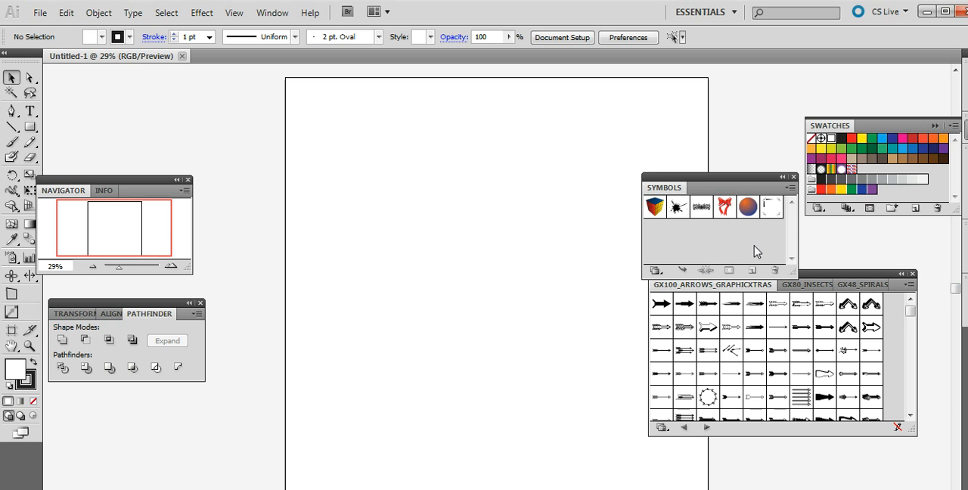
{"action": "mouse_move", "coordinate": [766, 258]}
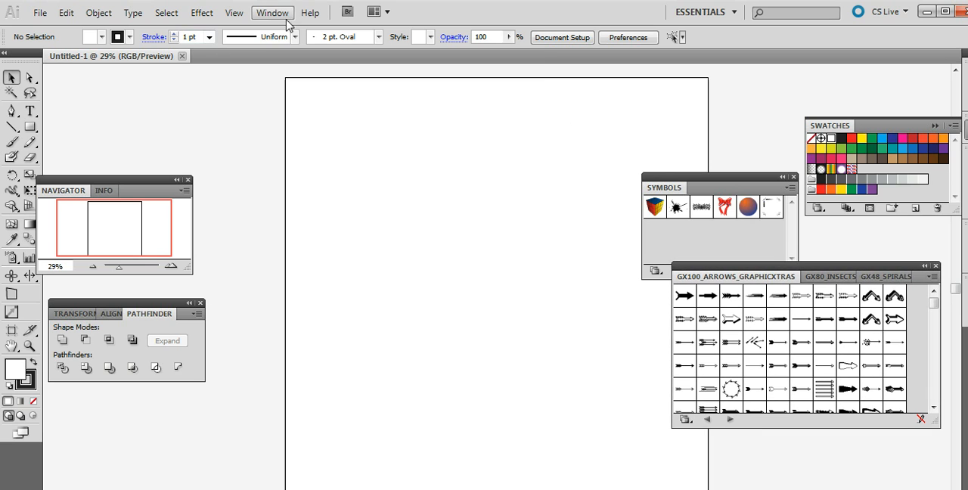
Step: Place the black arrow symbol and move it toward the artboard's upper left
{"action": "left_click", "coordinate": [272, 12]}
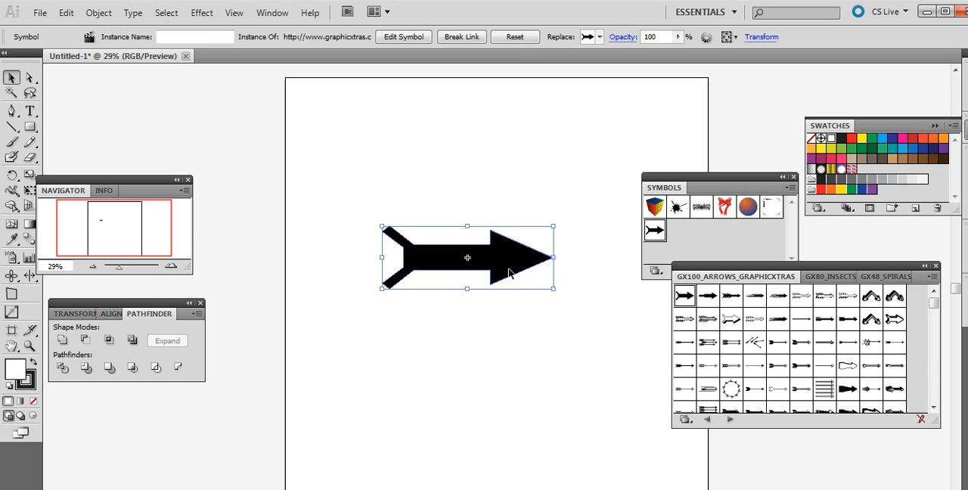
{"action": "left_click_drag", "start_coordinate": [466, 257], "coordinate": [394, 199]}
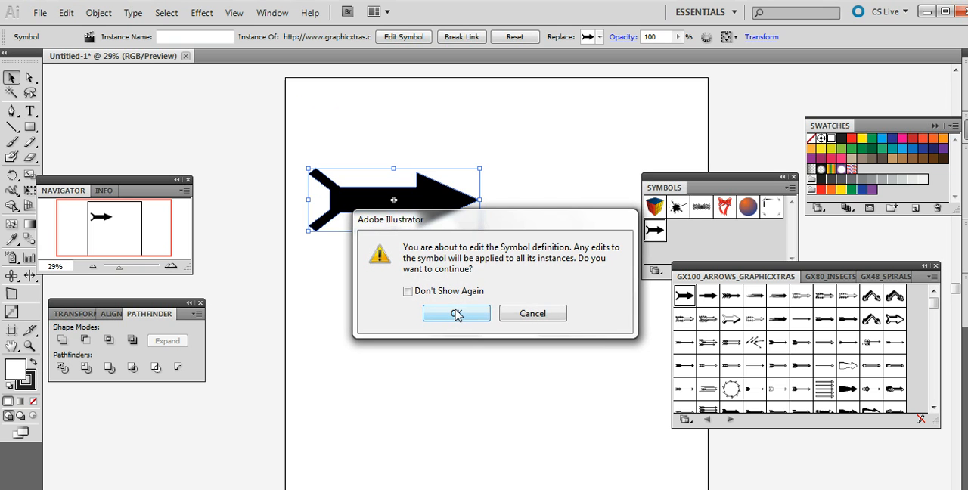
Step: Confirm editing the arrow symbol's definition
{"action": "left_click", "coordinate": [457, 313]}
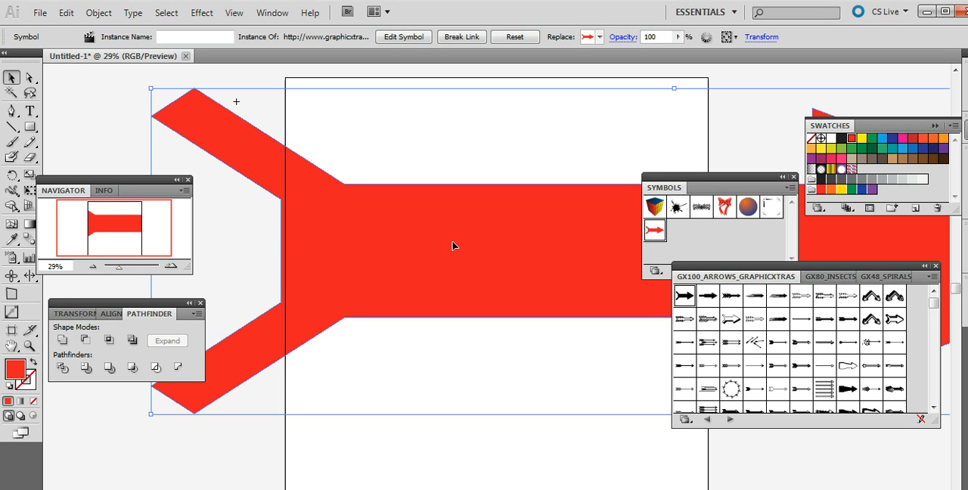
{"action": "mouse_move", "coordinate": [459, 241]}
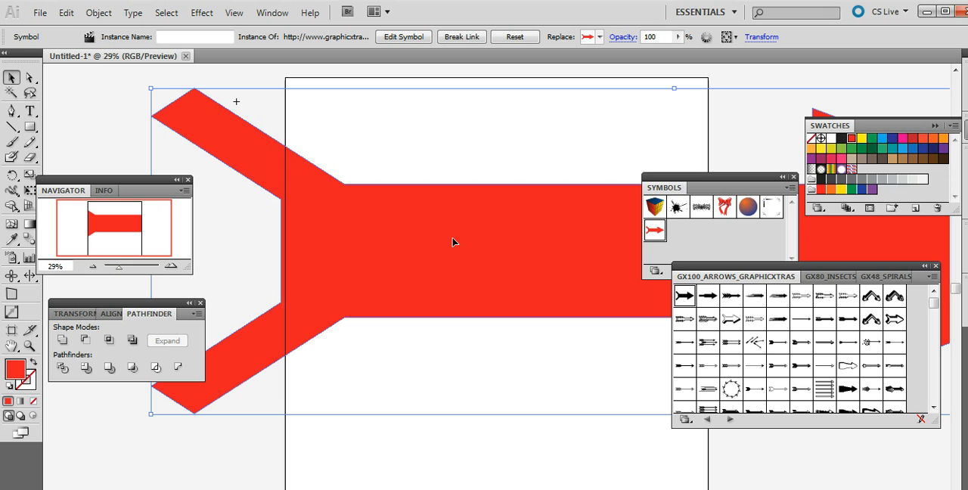
{"action": "mouse_move", "coordinate": [454, 259]}
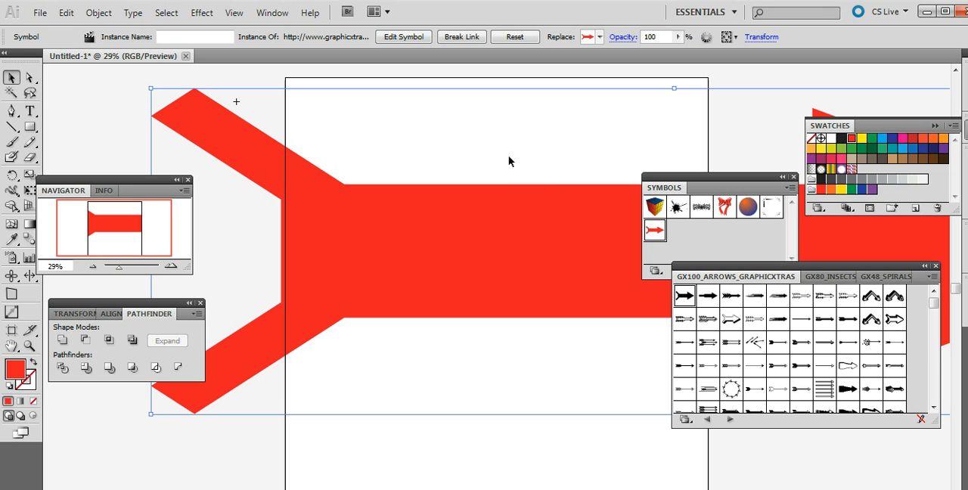
{"action": "mouse_move", "coordinate": [484, 147]}
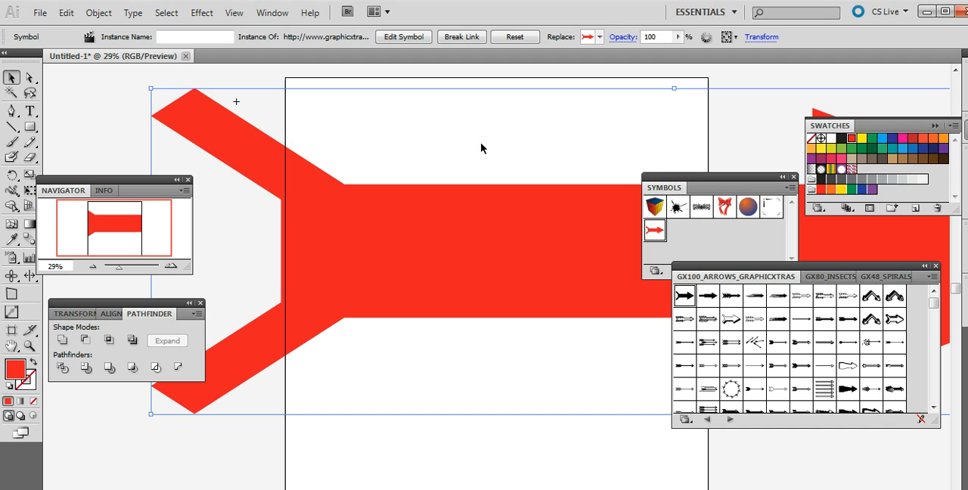
{"action": "mouse_move", "coordinate": [462, 132]}
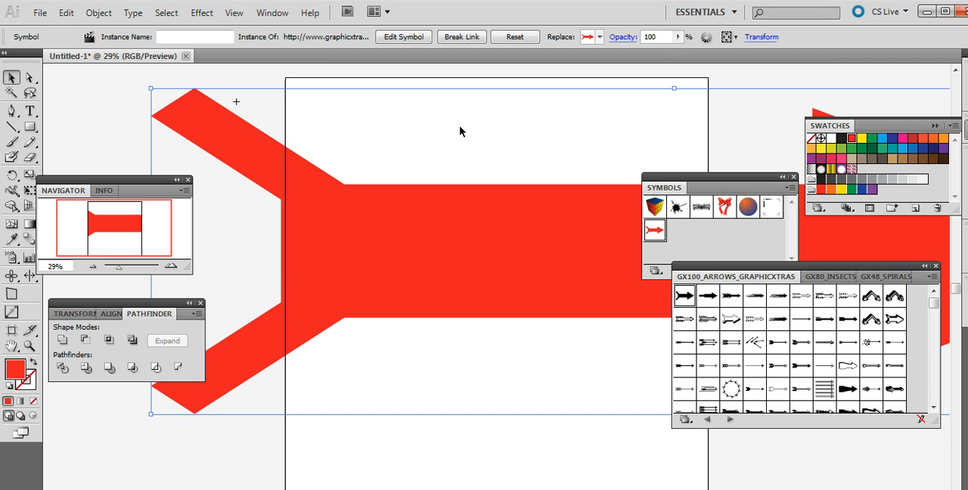
{"action": "mouse_move", "coordinate": [457, 134]}
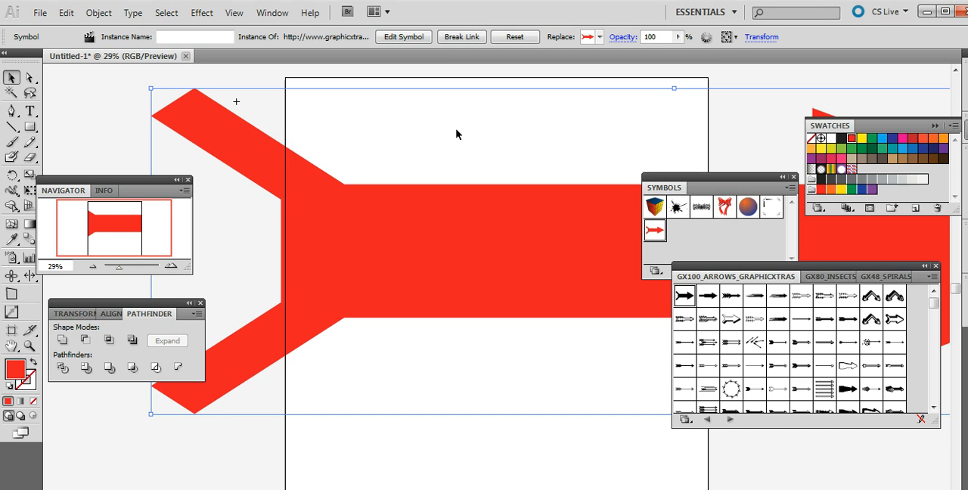
{"action": "mouse_move", "coordinate": [535, 169]}
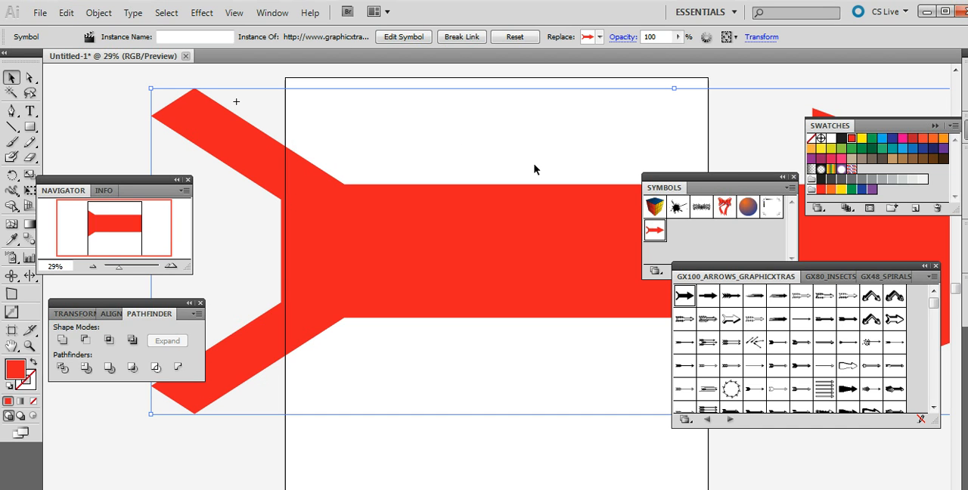
{"action": "mouse_move", "coordinate": [552, 154]}
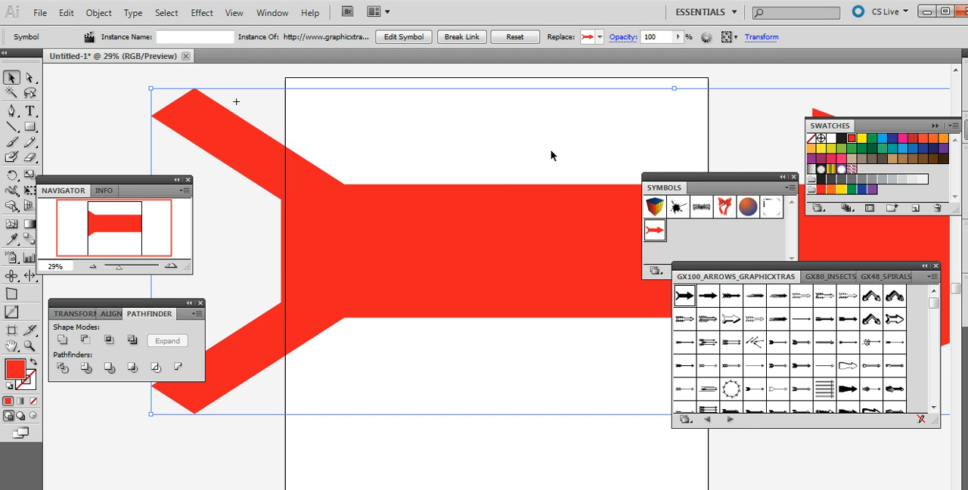
{"action": "mouse_move", "coordinate": [552, 159]}
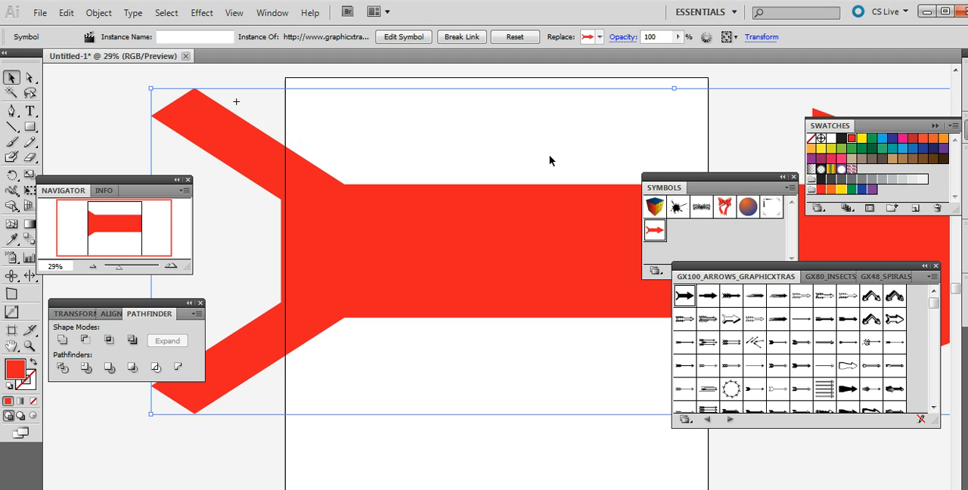
{"action": "mouse_move", "coordinate": [529, 142]}
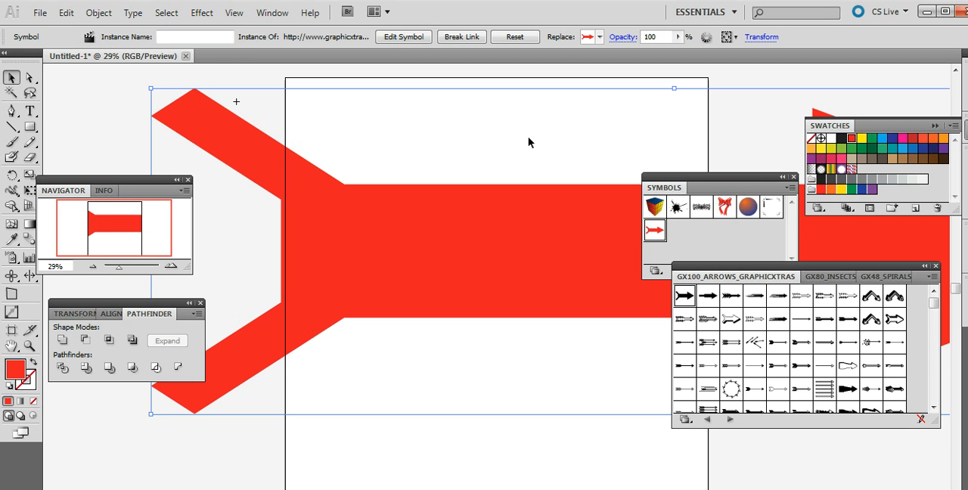